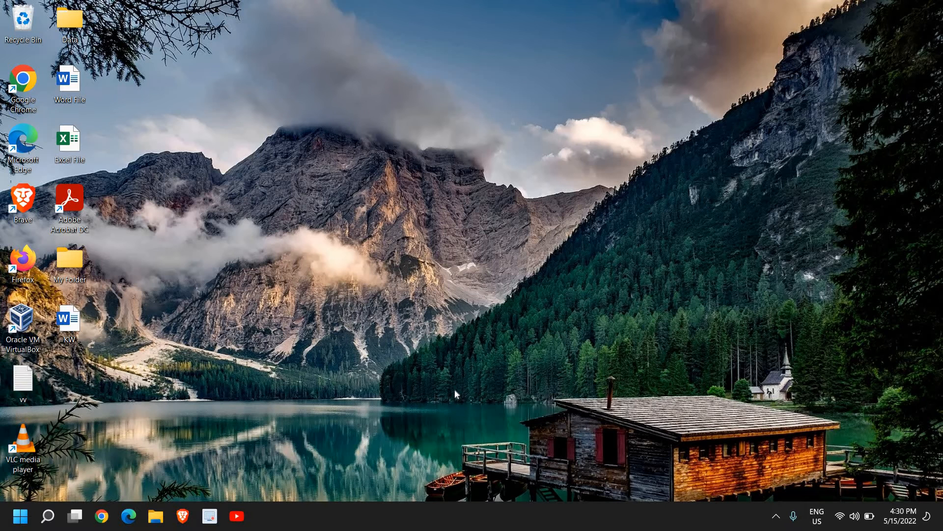
mouse_move(421, 488)
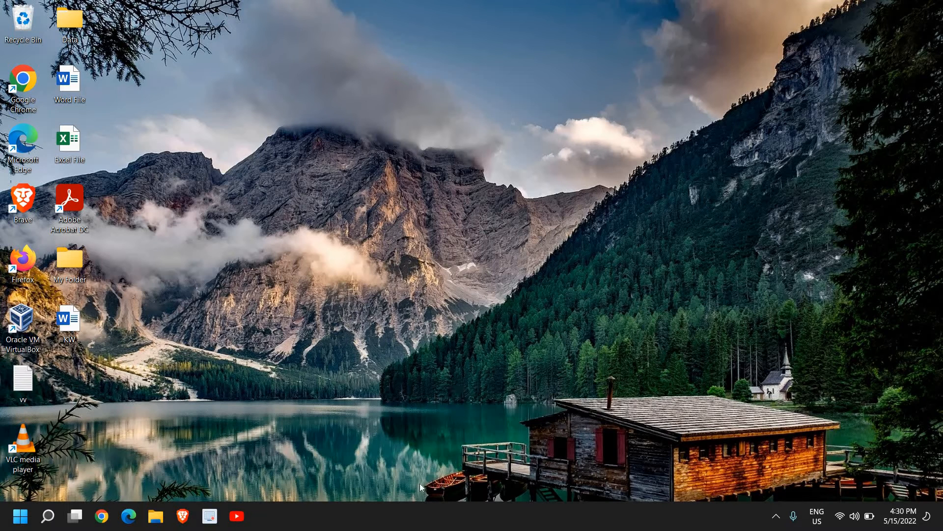
mouse_move(358, 81)
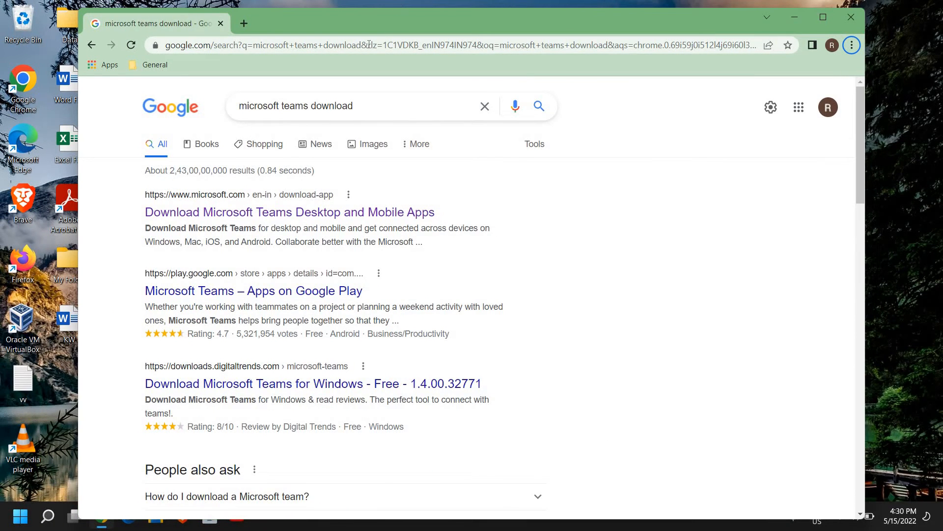
mouse_move(252, 212)
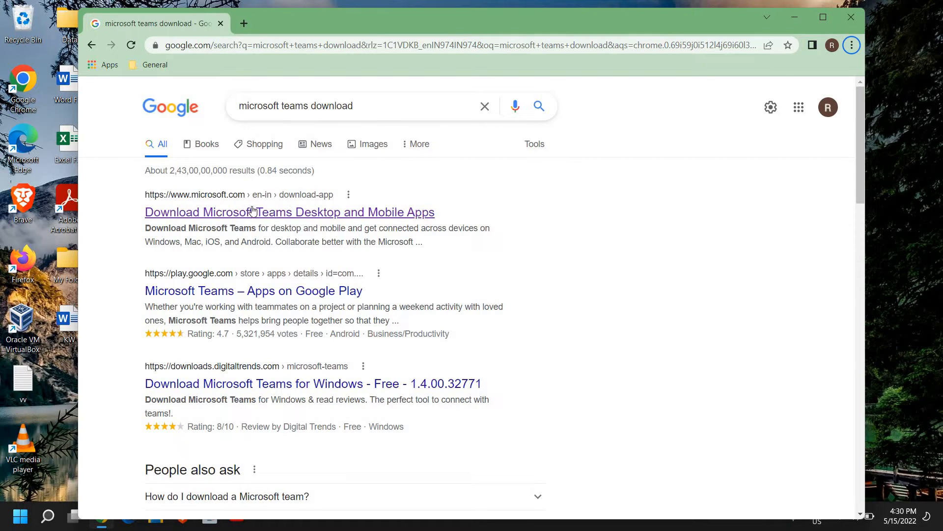
mouse_move(304, 254)
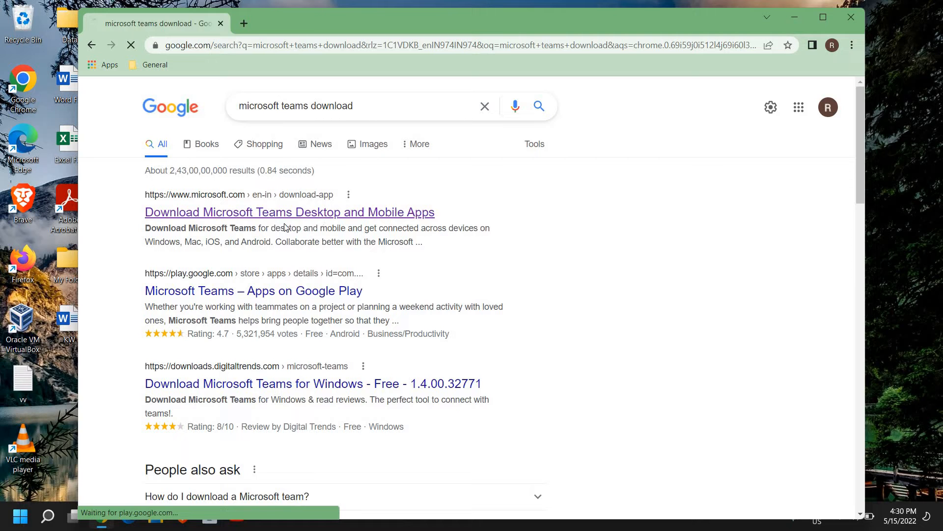
- Open the 'Download Microsoft Teams Desktop and Mobile Apps' search result
click(290, 212)
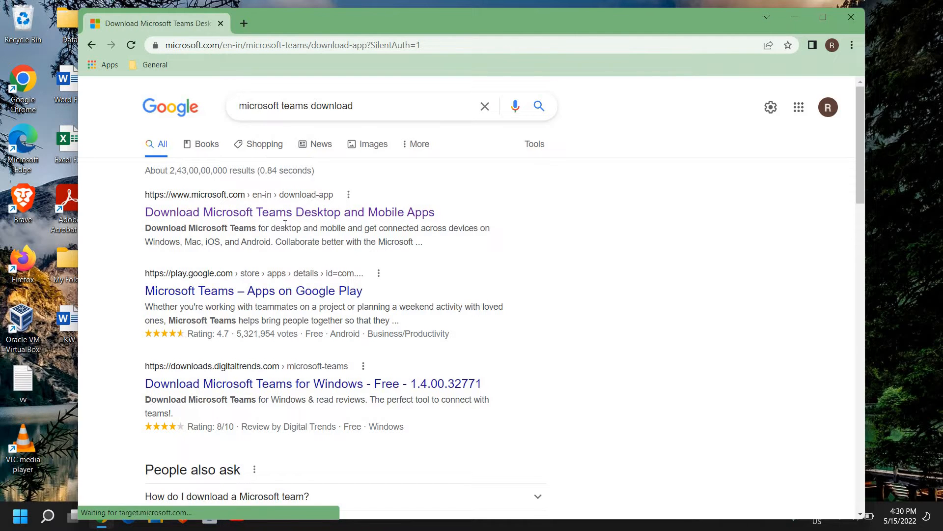
- Maximize Chrome and jump to the Windows desktop download section showing home and work editions
click(290, 212)
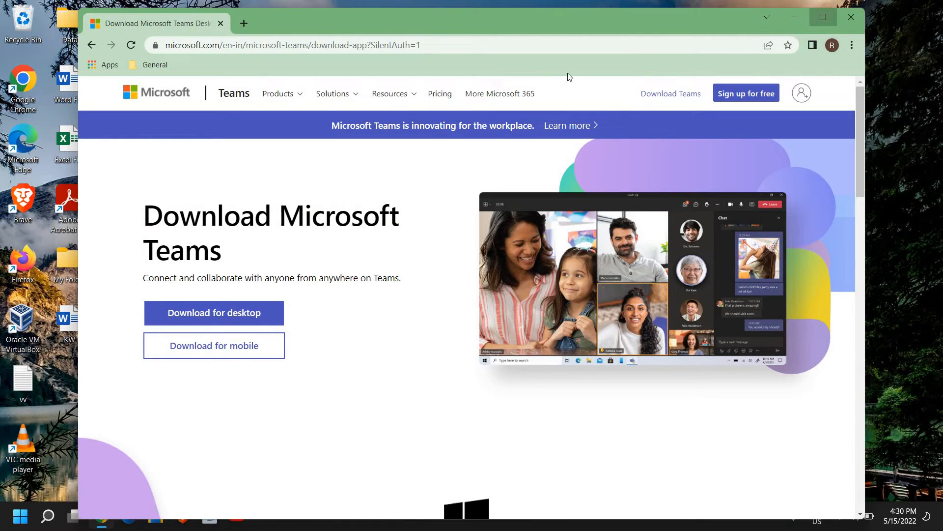
click(823, 17)
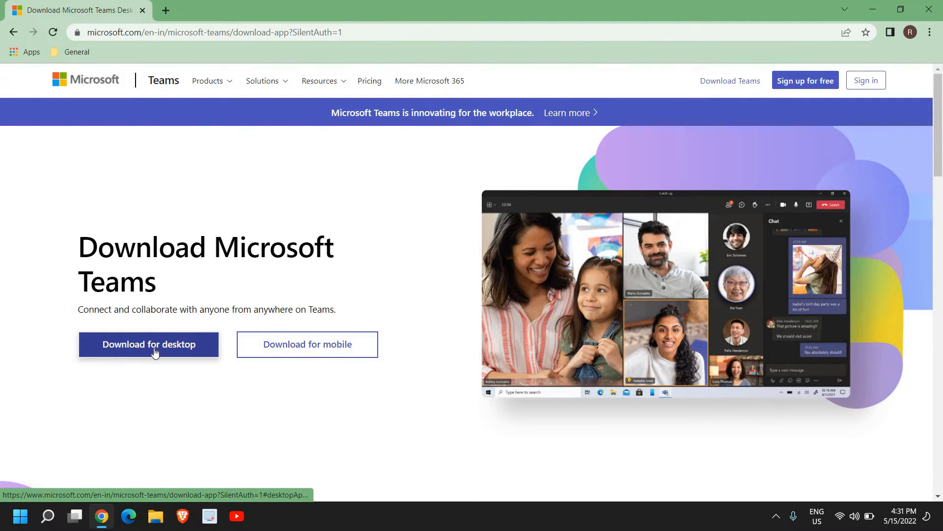
click(148, 344)
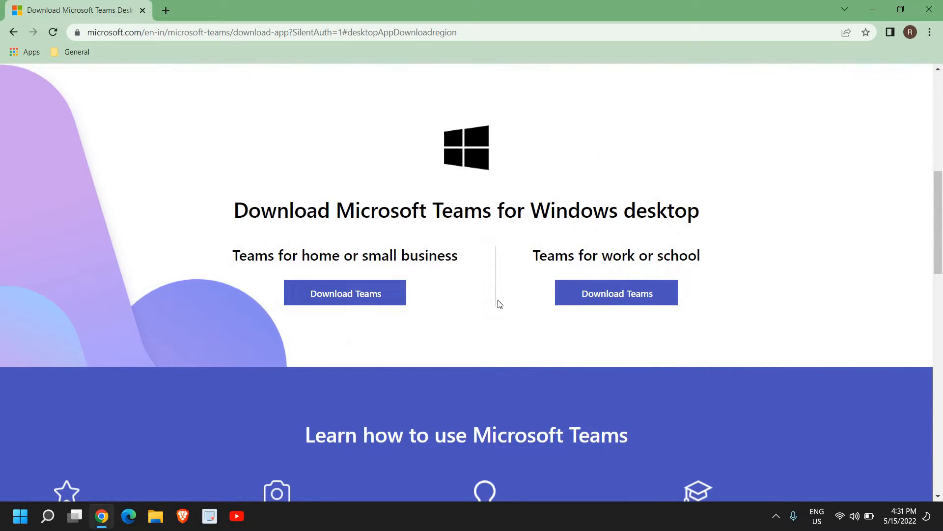
mouse_move(404, 226)
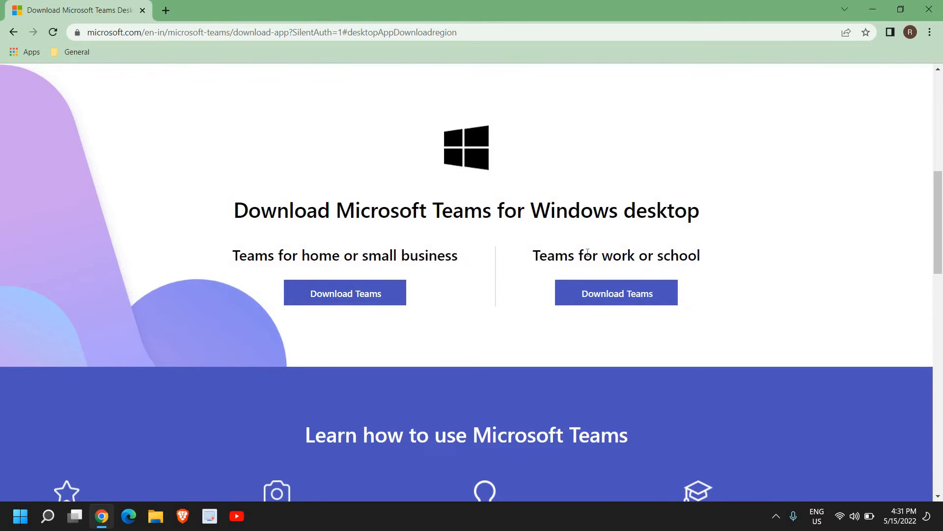
mouse_move(371, 287)
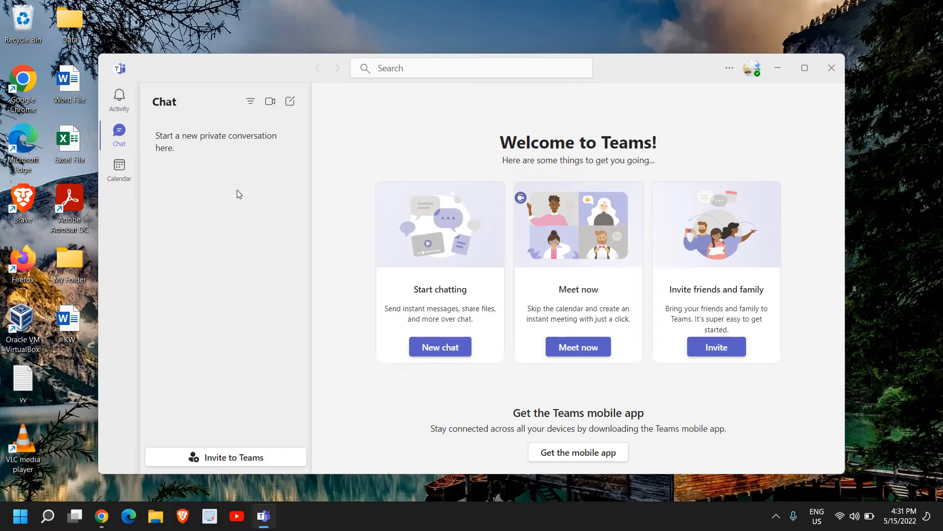
mouse_move(751, 67)
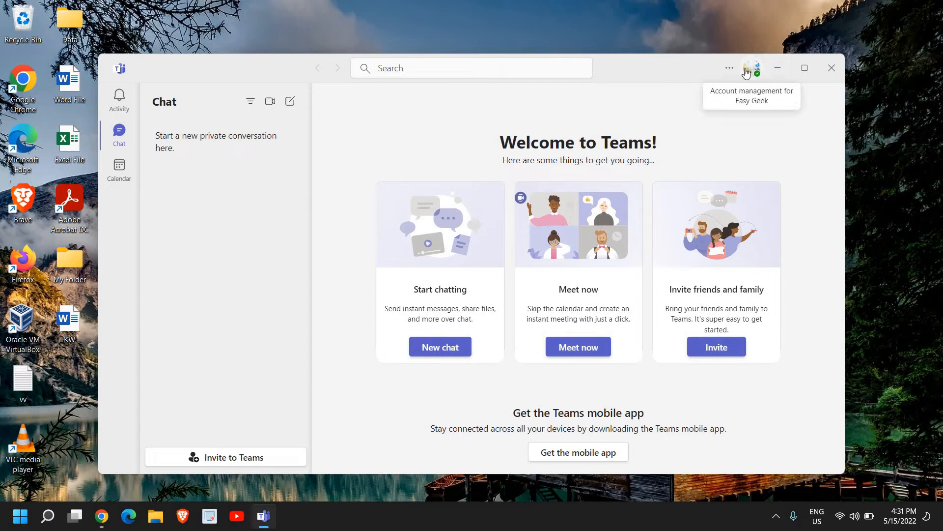
- Switch presence from Available to Be Right Back and begin a status message
click(750, 67)
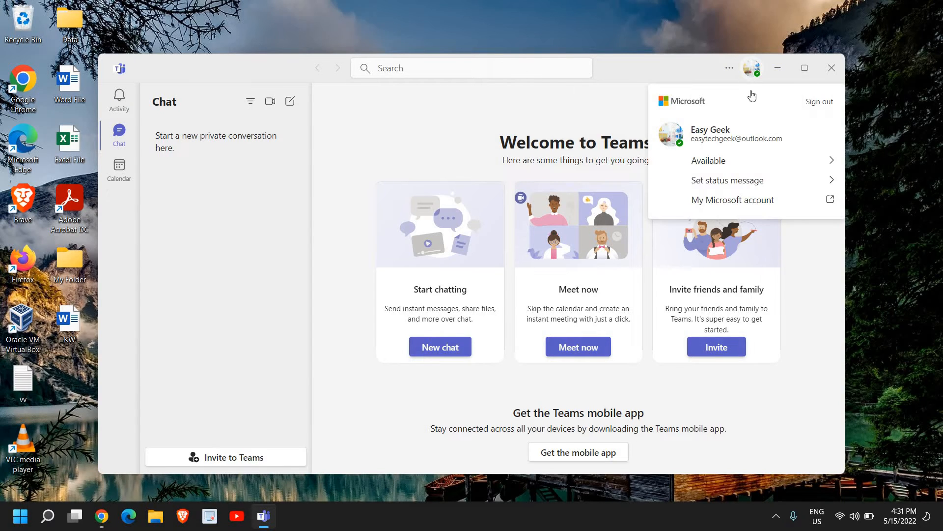
mouse_move(810, 158)
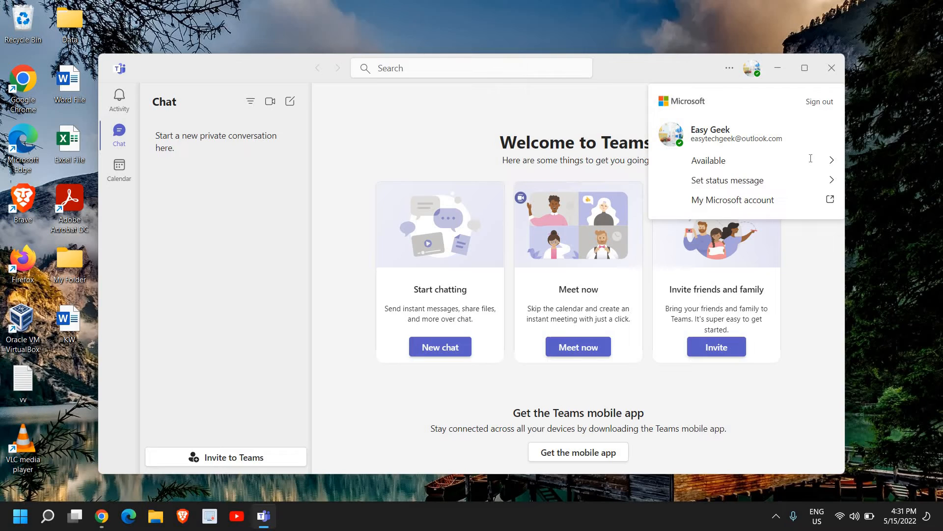
click(708, 160)
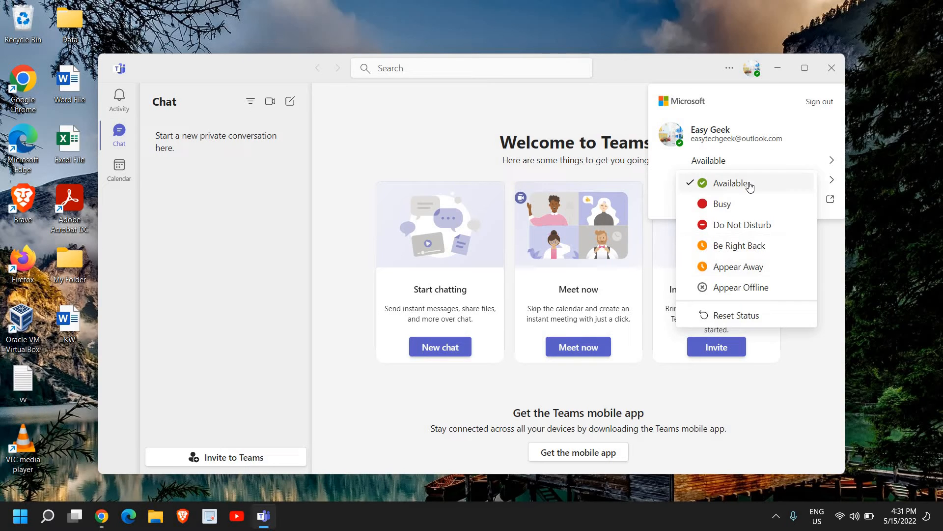
click(739, 245)
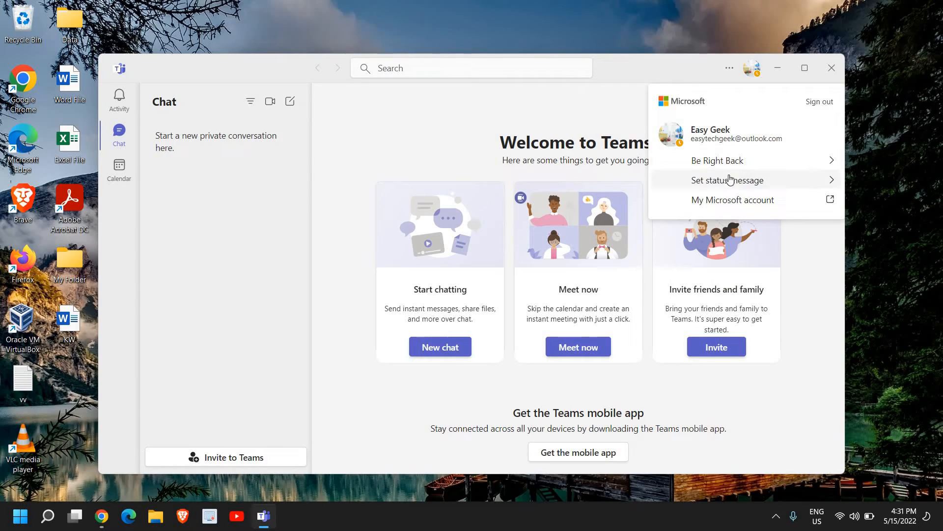
click(727, 180)
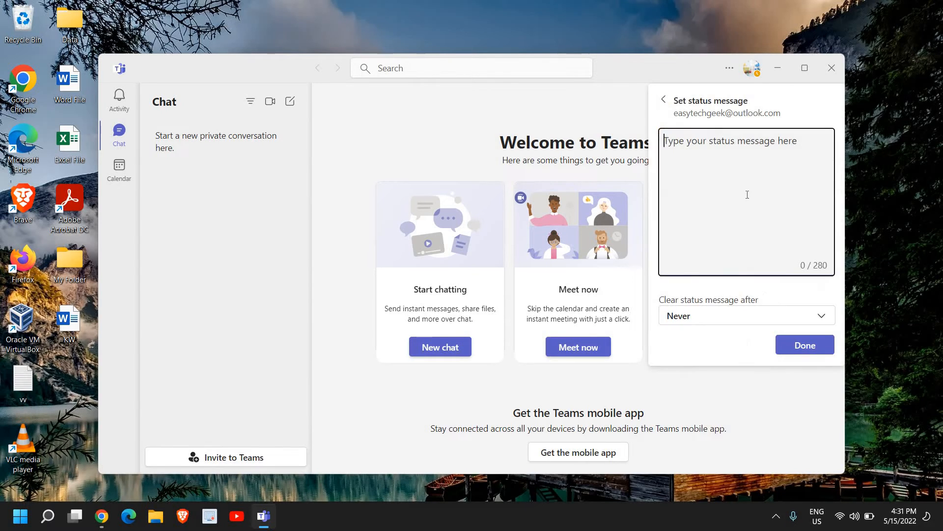
click(805, 345)
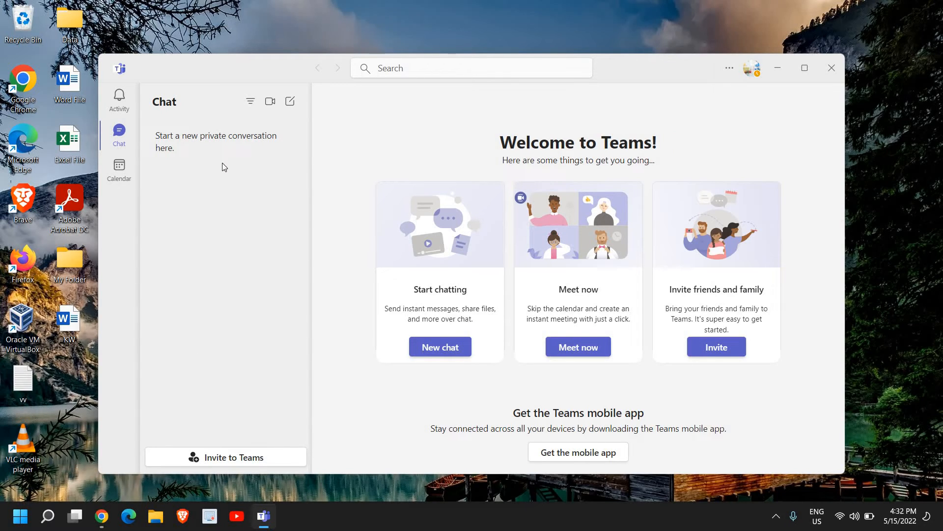
mouse_move(269, 101)
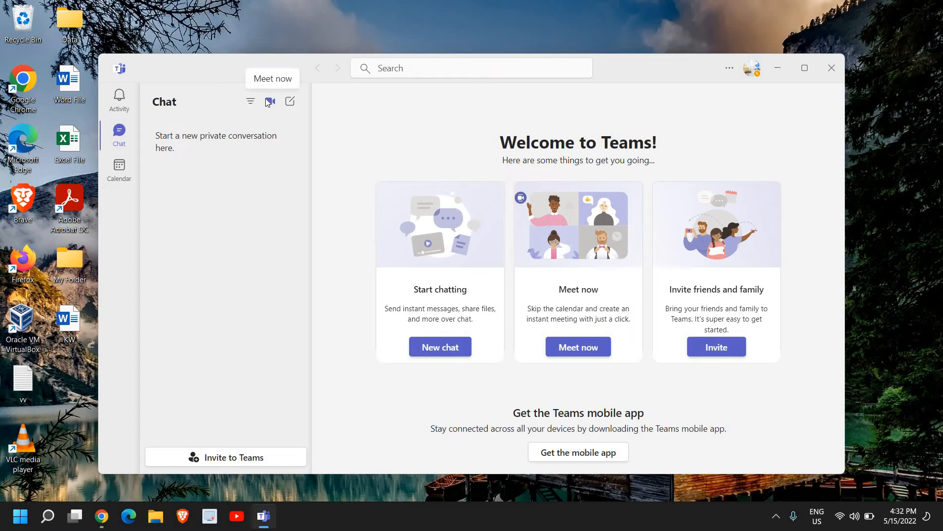
mouse_move(291, 102)
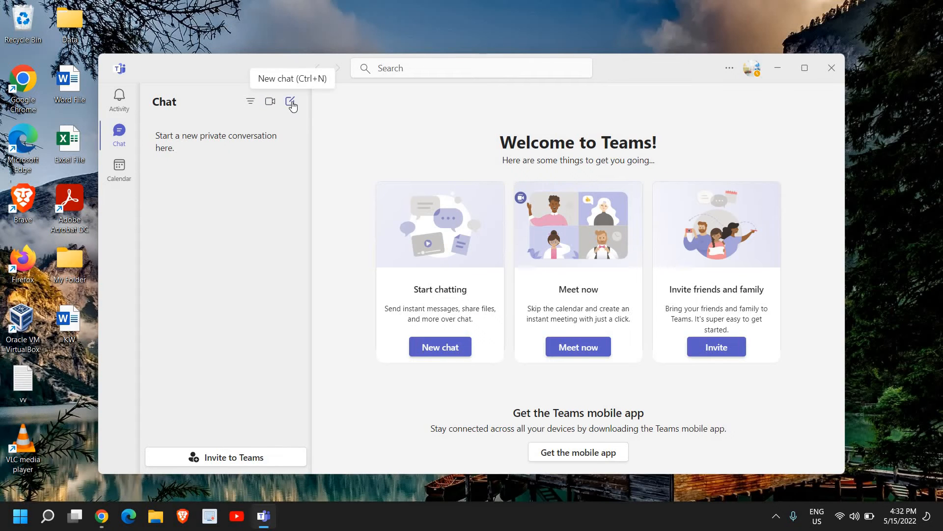
mouse_move(218, 443)
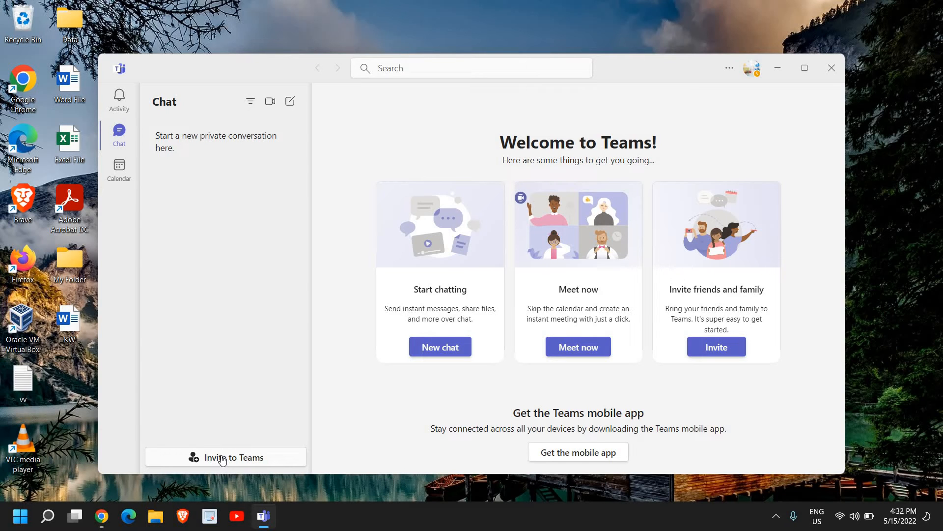
click(225, 456)
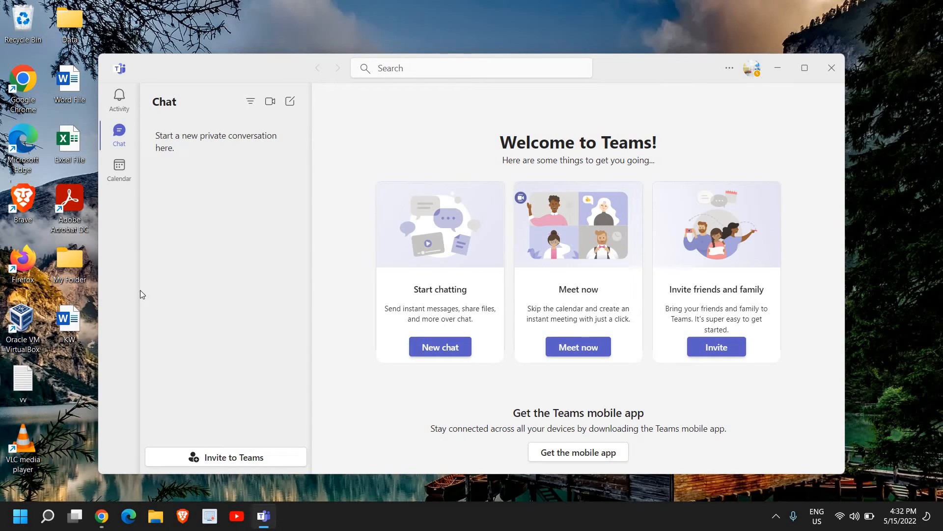
mouse_move(245, 362)
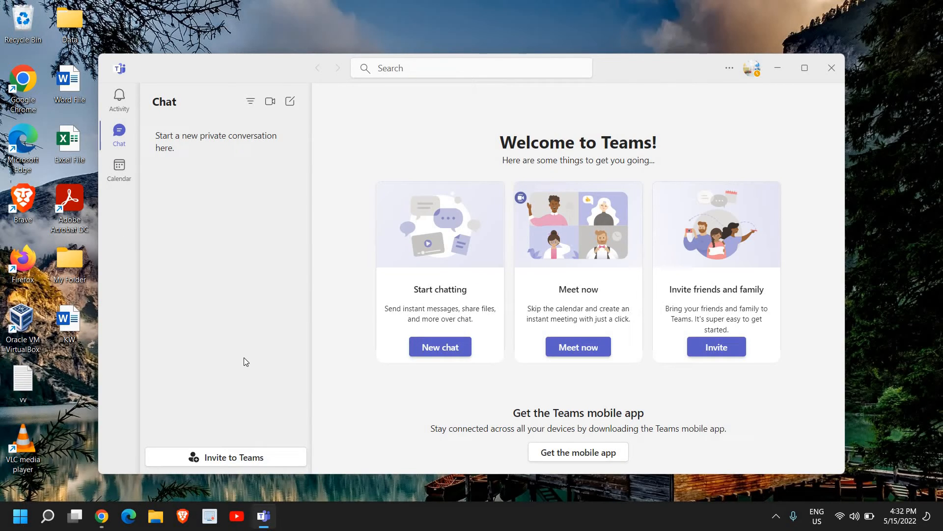
mouse_move(234, 236)
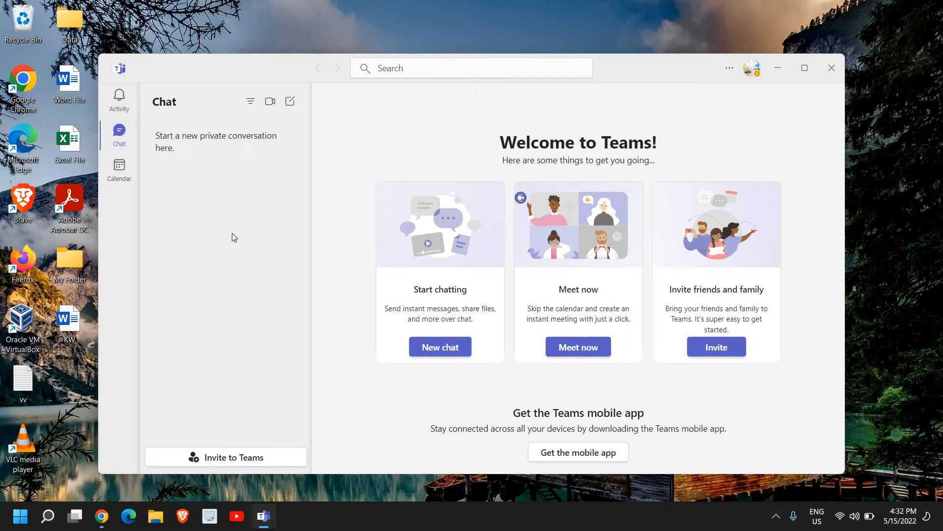
mouse_move(187, 155)
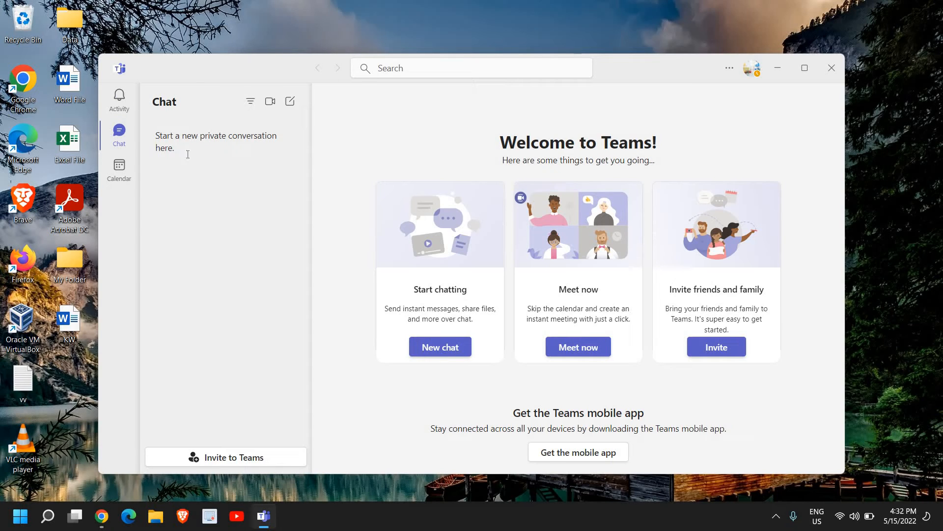
click(270, 101)
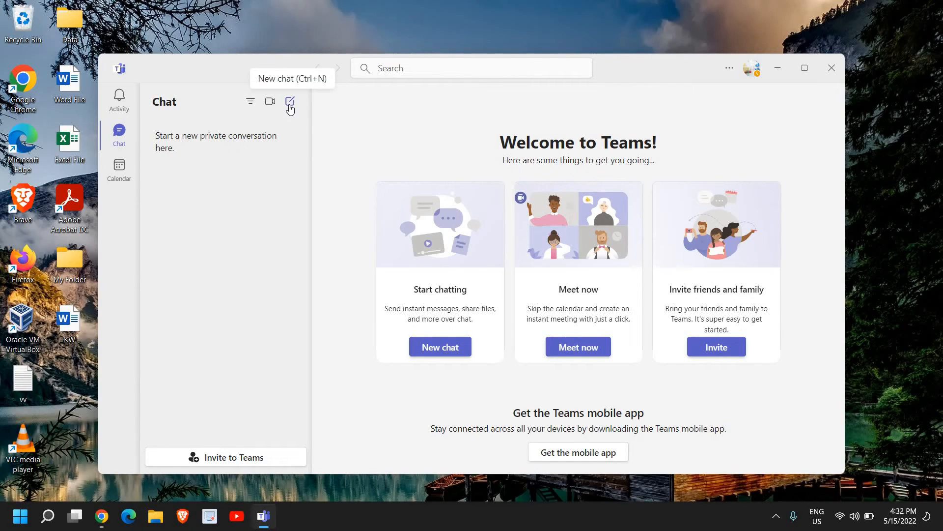
- Open a new chat draft from the Chat pane's New chat icon
click(289, 101)
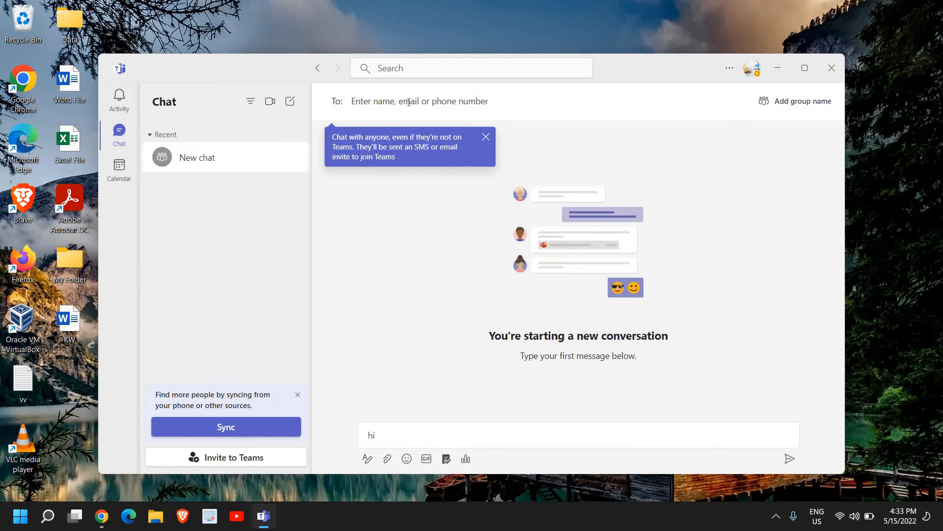
mouse_move(196, 157)
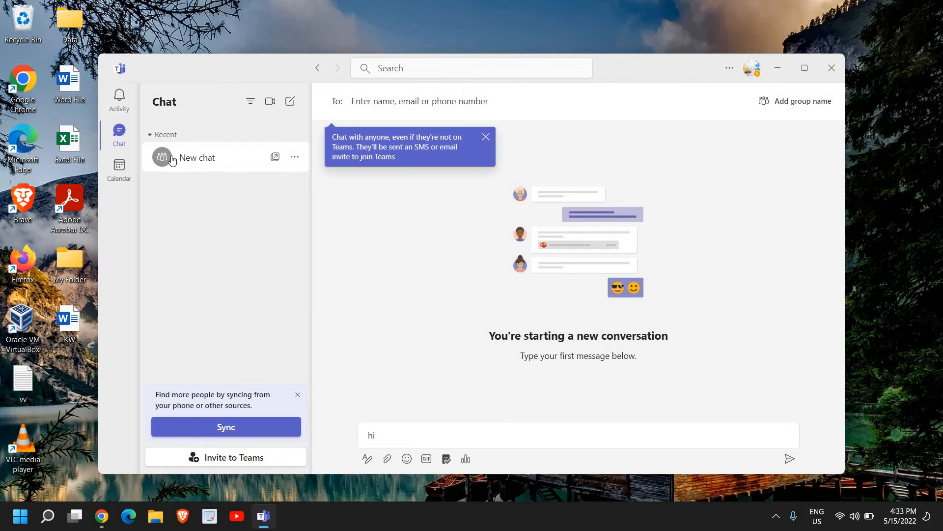
mouse_move(177, 214)
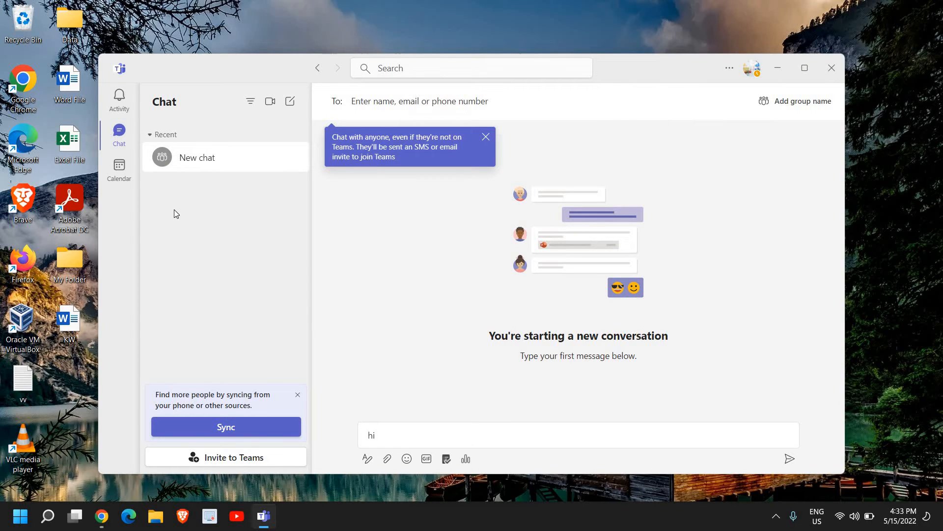
mouse_move(309, 177)
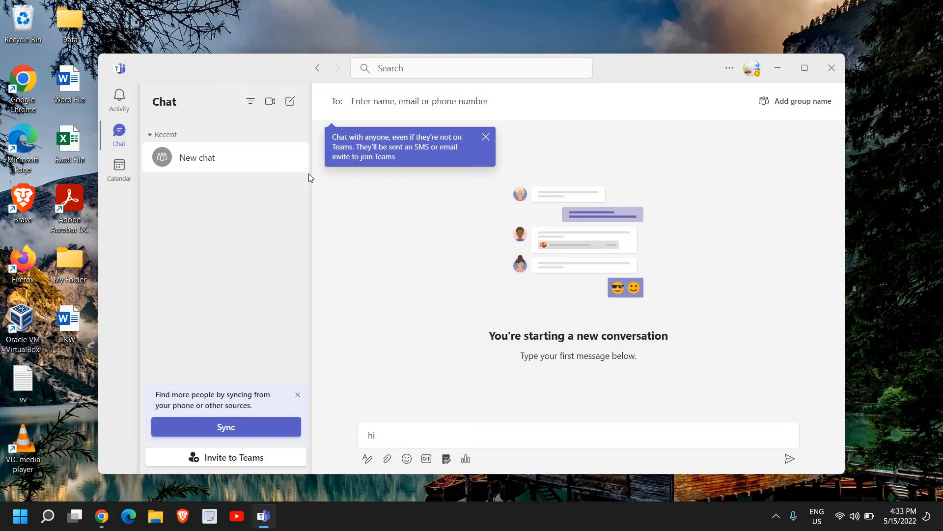
mouse_move(232, 112)
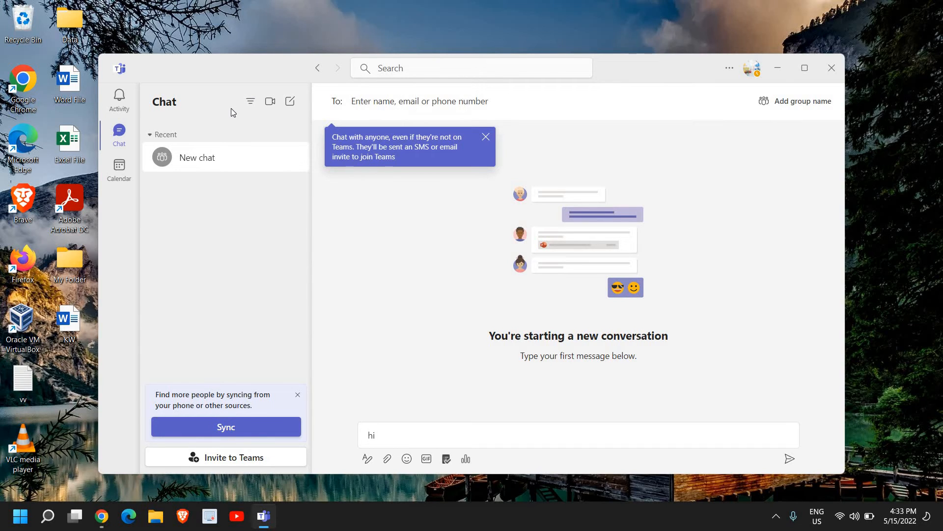
- Go back to the Welcome to Teams page, leaving the 'New chat' draft under Recent
click(317, 67)
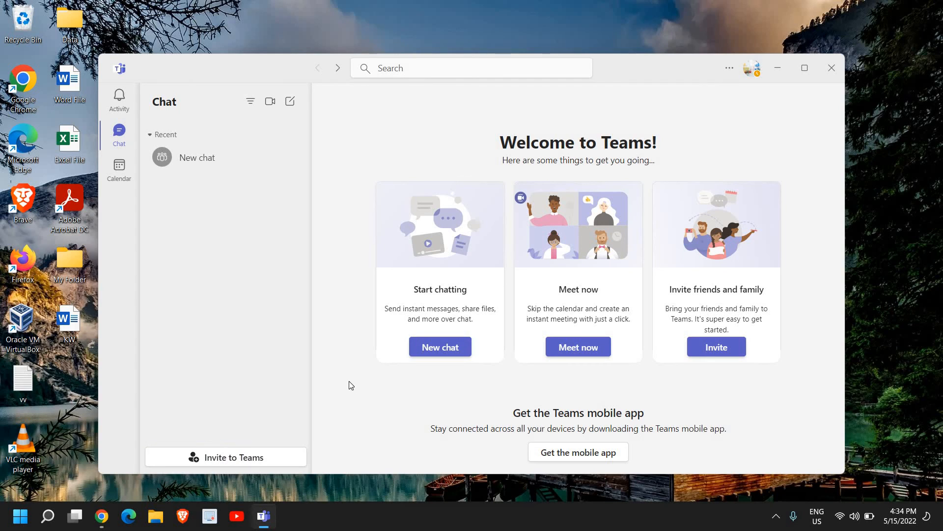
mouse_move(340, 388)
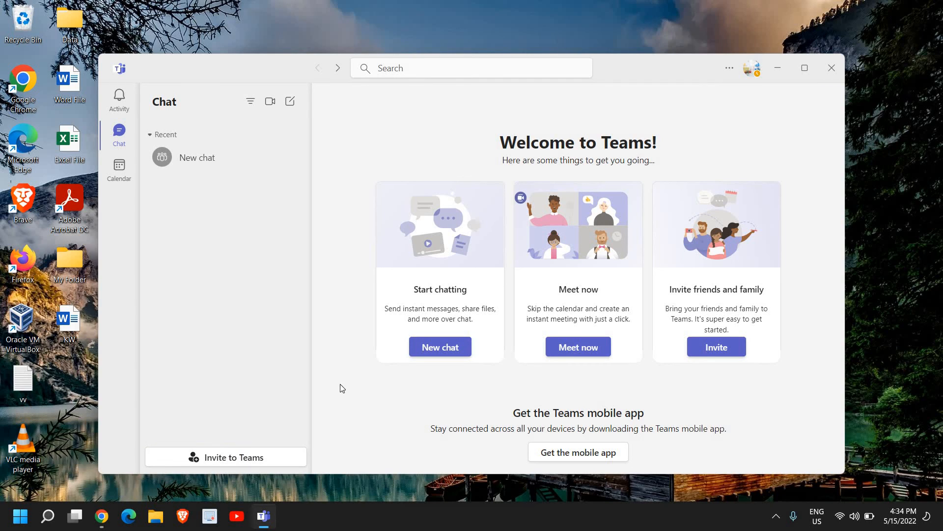
mouse_move(335, 373)
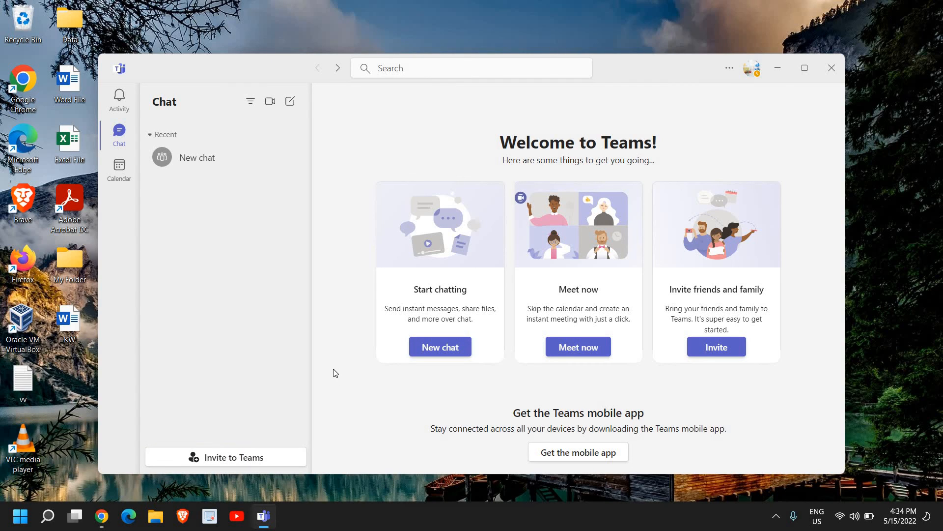